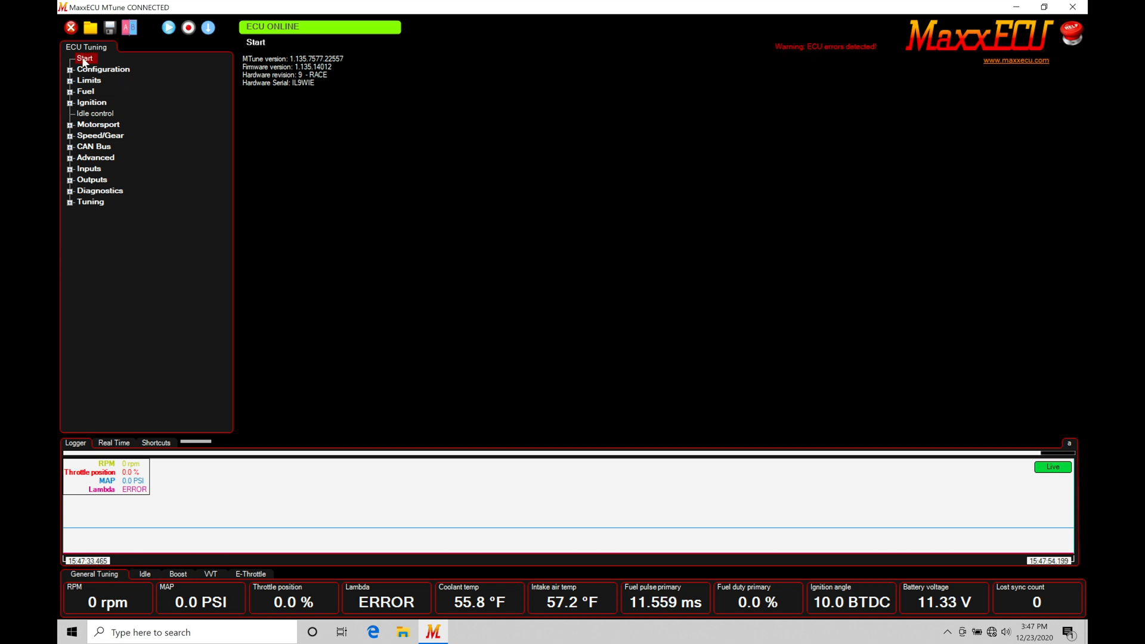
{"action": "mouse_move", "coordinate": [83, 108]}
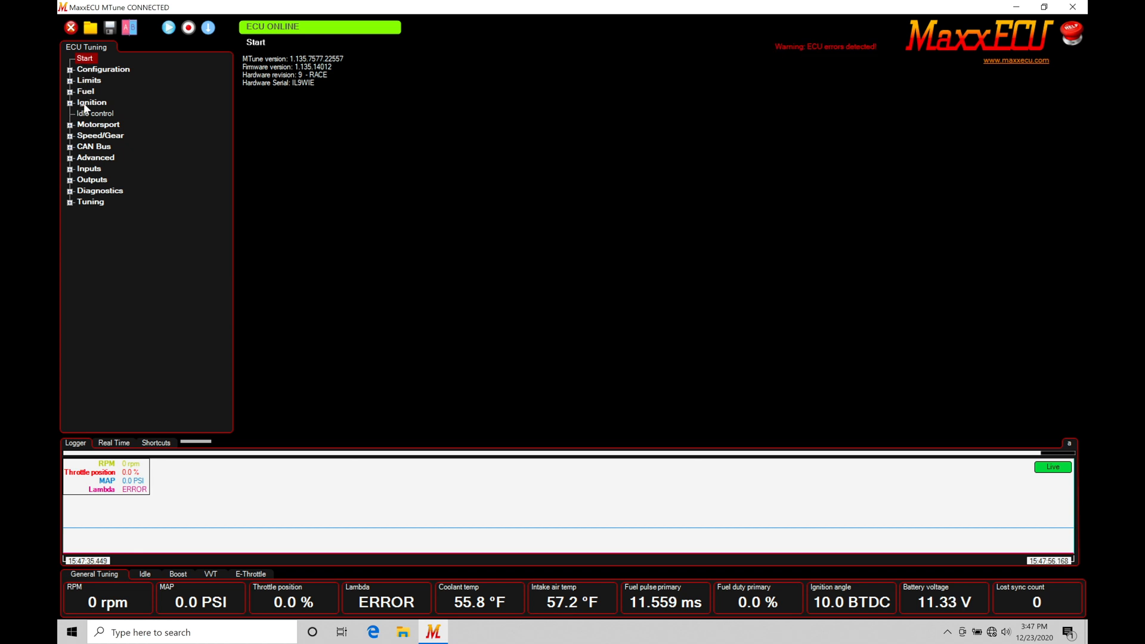
Expand the Ignition category in the ECU Tuning tree to reveal its sub-pages.
{"action": "left_click", "coordinate": [71, 103]}
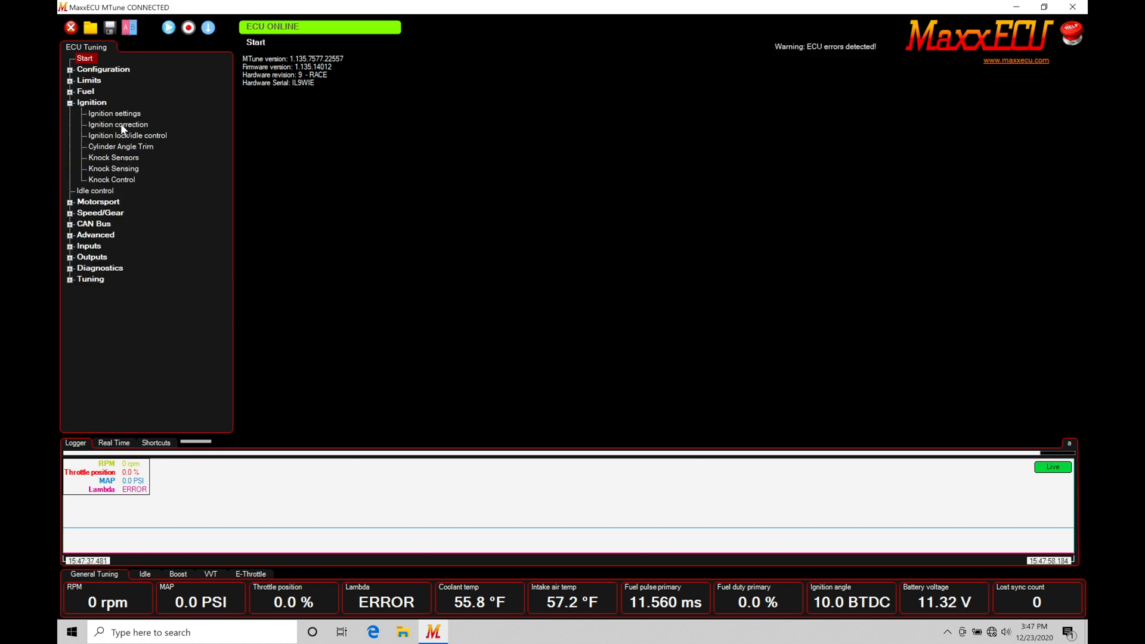
Show the Ignition settings page with system type, lock angle, cranking angle and dwell.
{"action": "left_click", "coordinate": [113, 114]}
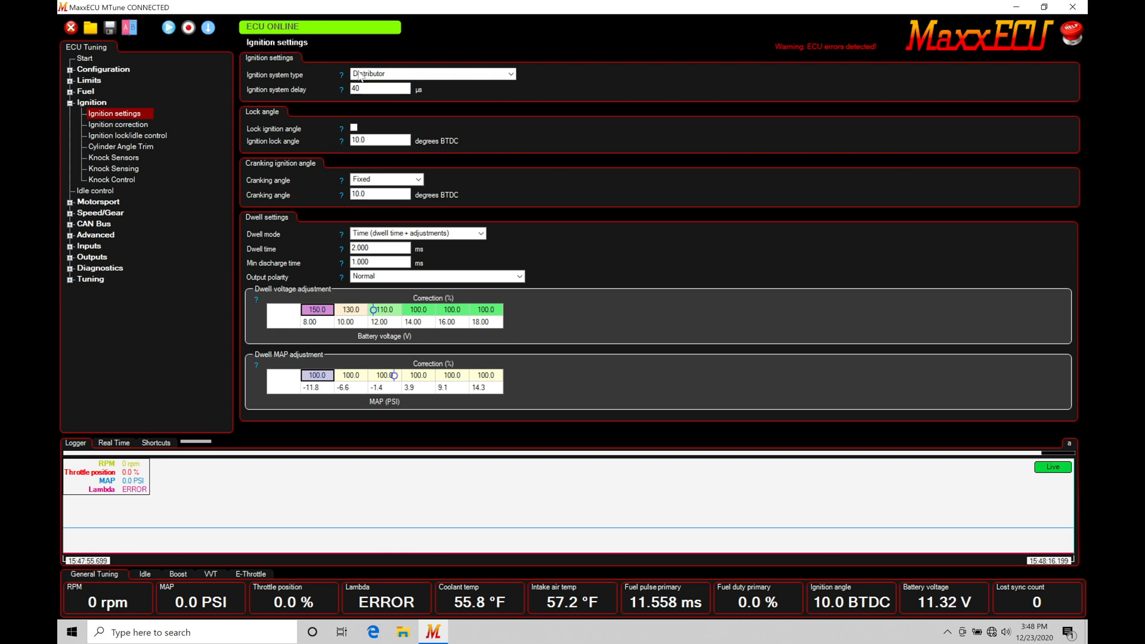
{"action": "mouse_move", "coordinate": [445, 253]}
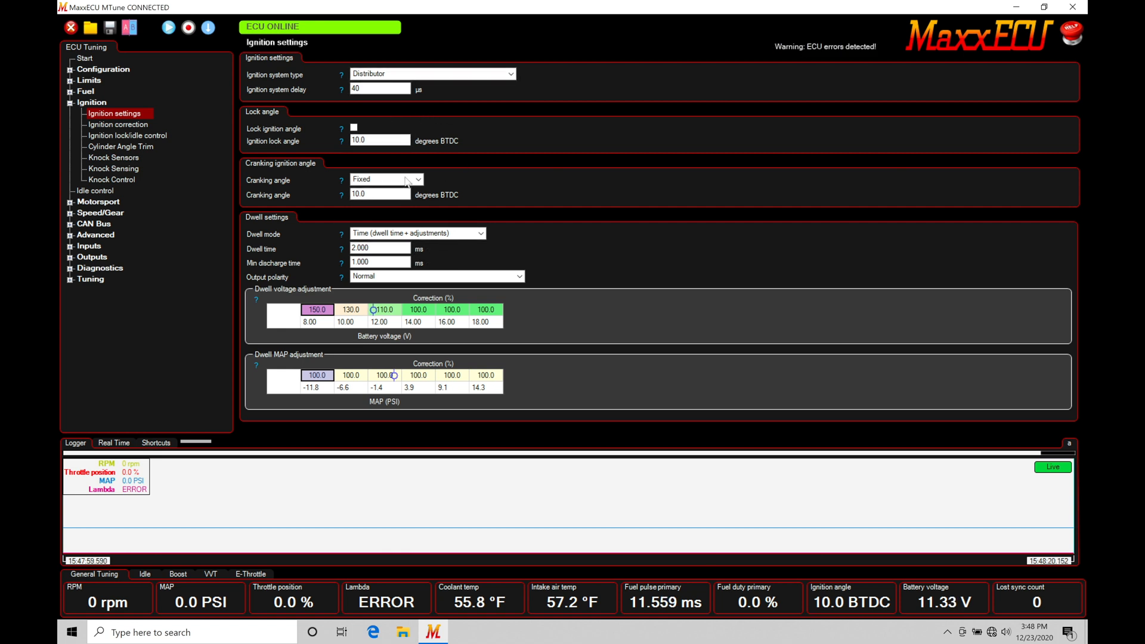
{"action": "mouse_move", "coordinate": [289, 181]}
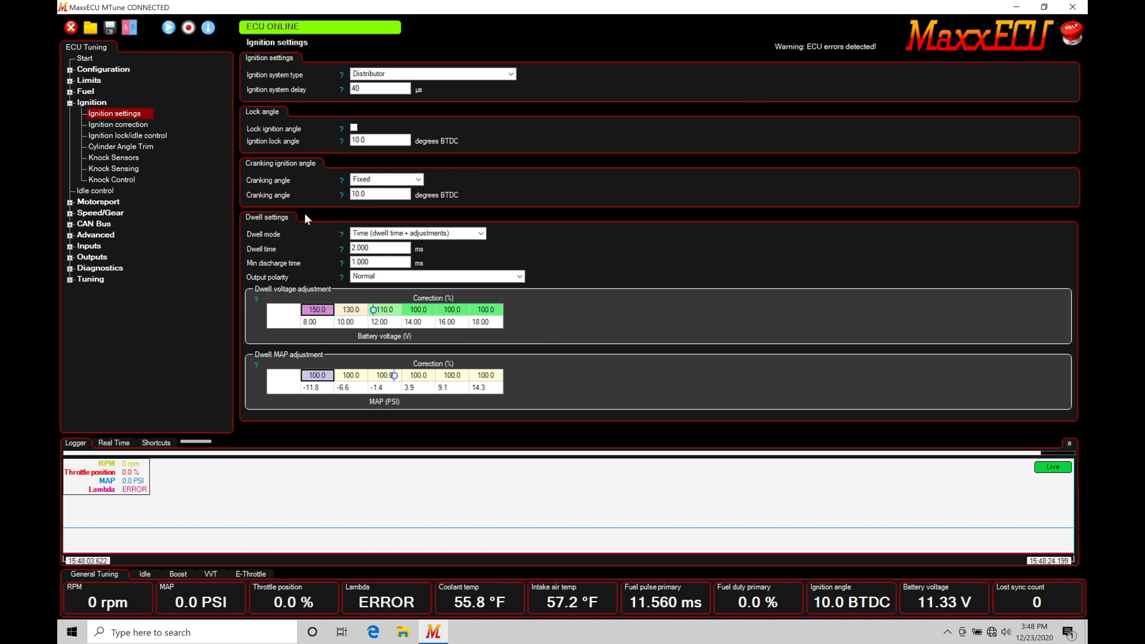
{"action": "mouse_move", "coordinate": [298, 193]}
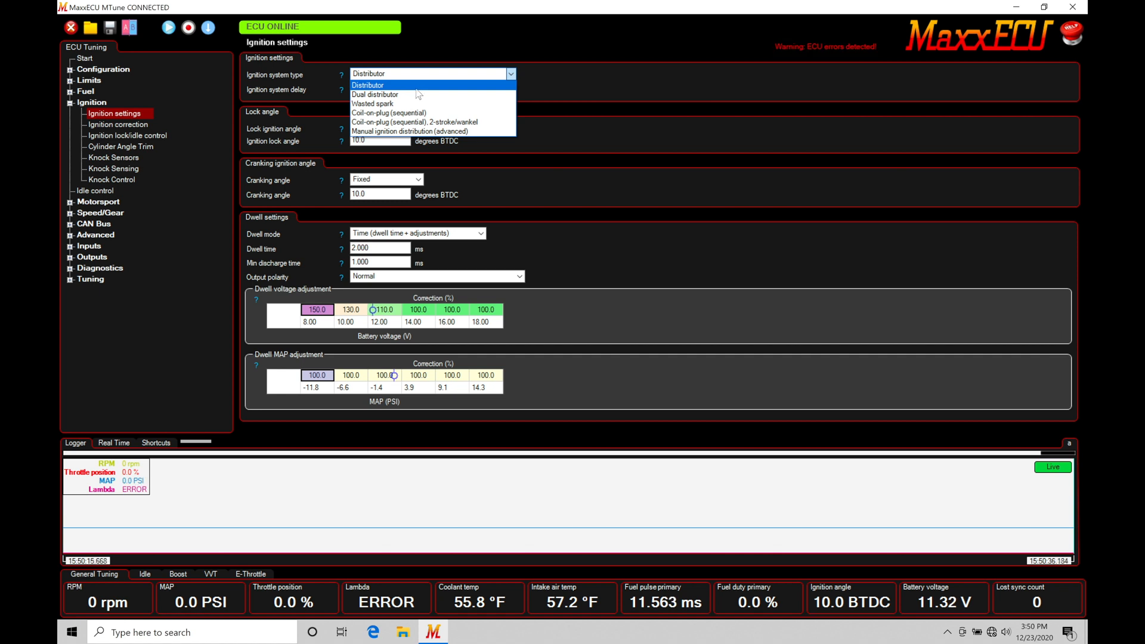
{"action": "mouse_move", "coordinate": [427, 94]}
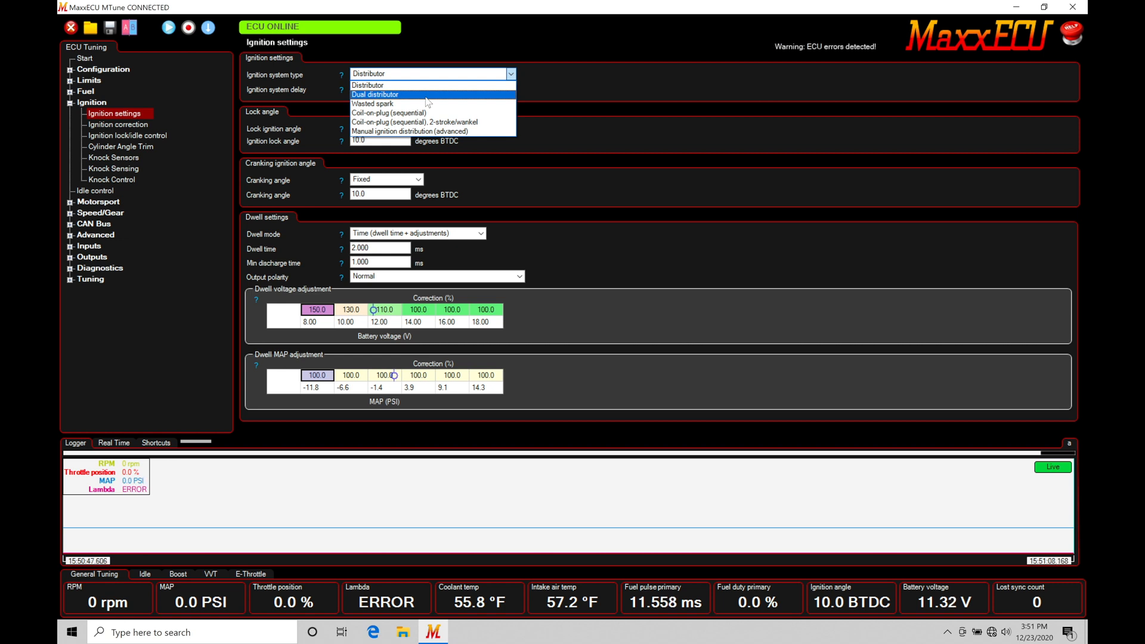
{"action": "mouse_move", "coordinate": [430, 103]}
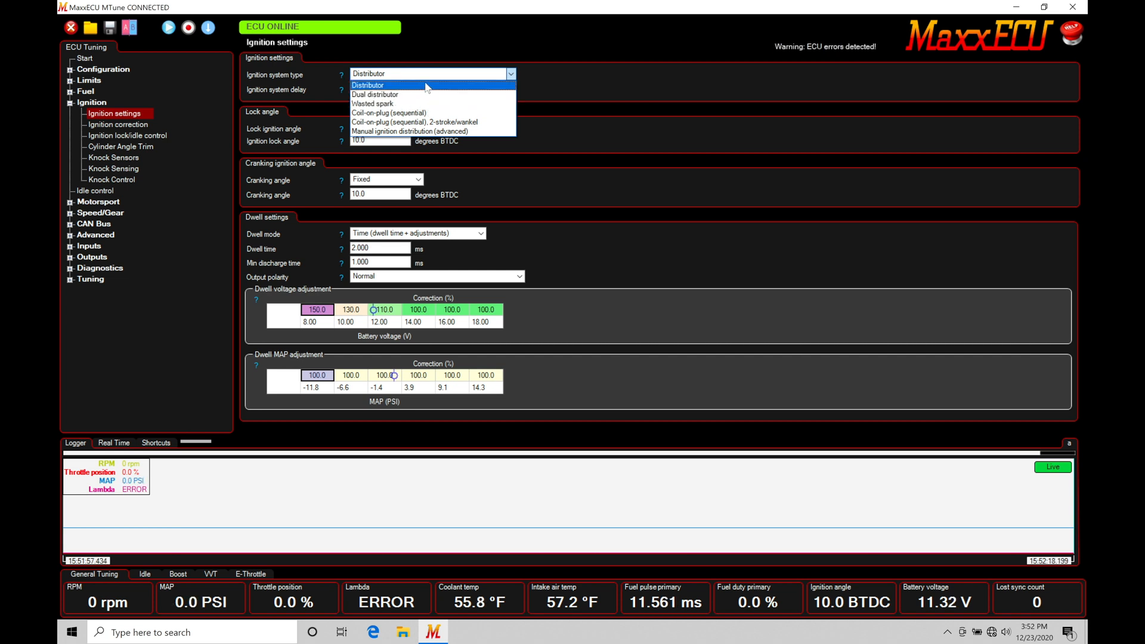
{"action": "mouse_move", "coordinate": [431, 93]}
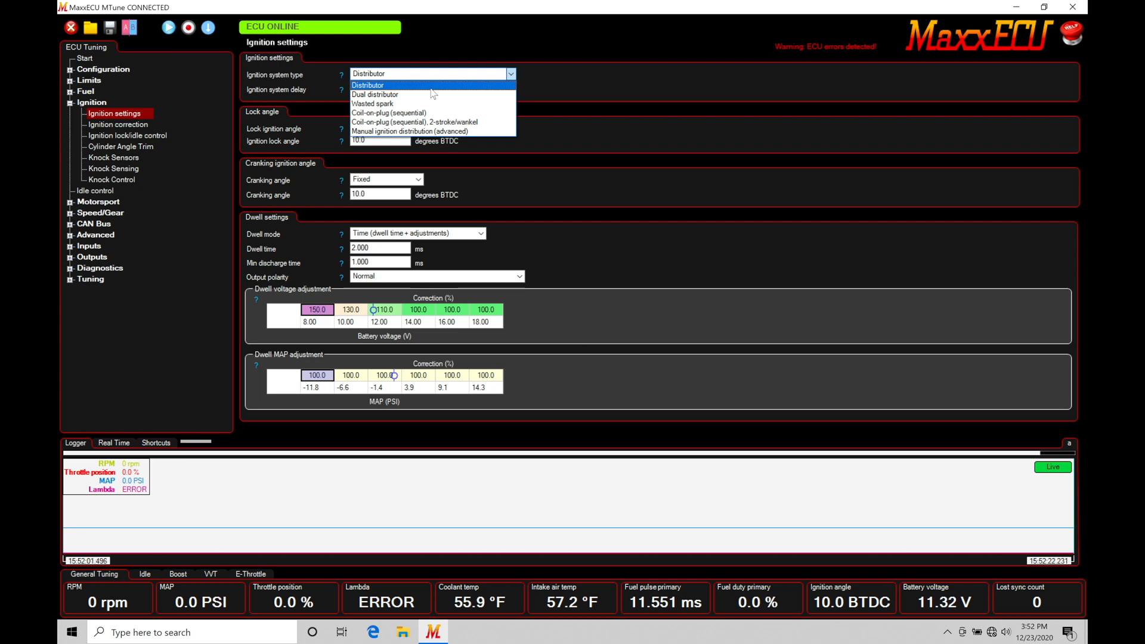
{"action": "mouse_move", "coordinate": [429, 104]}
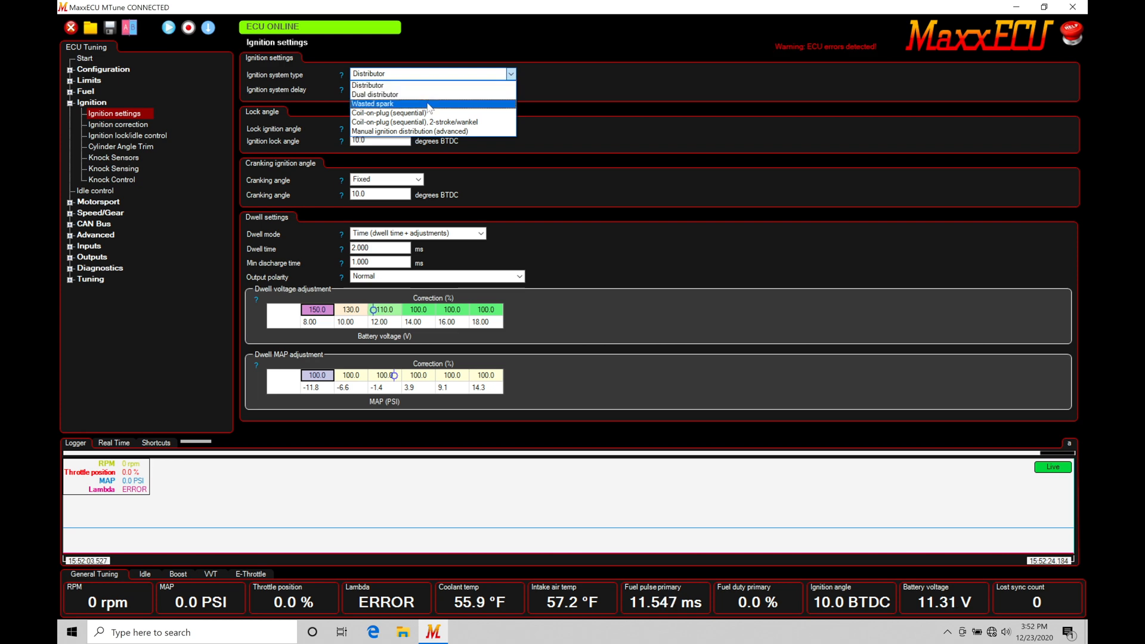